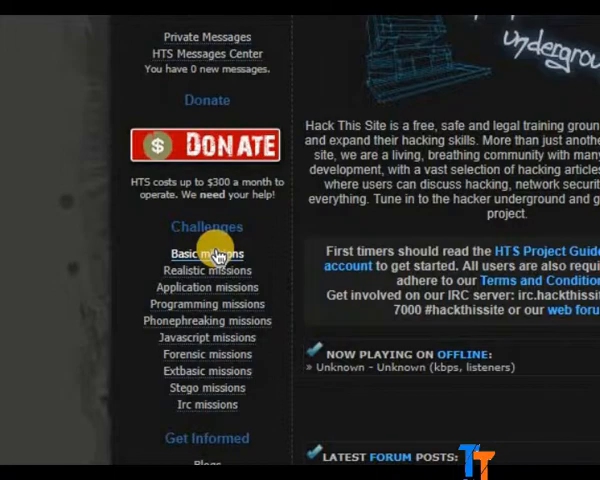
Step: Go to Basic missions and choose the Basic 6 encryption challenge
click(207, 253)
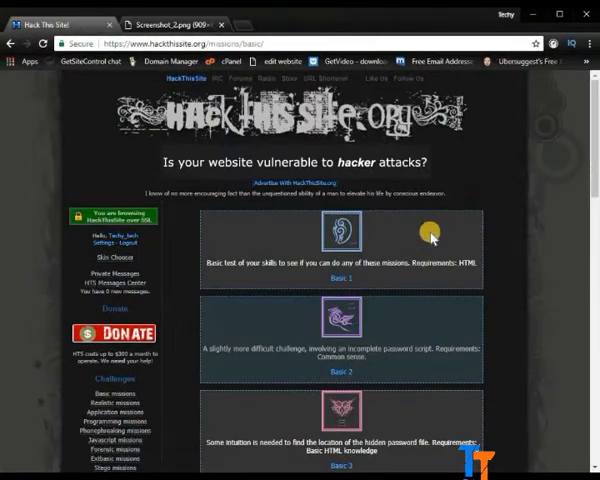
scroll(down, 3)
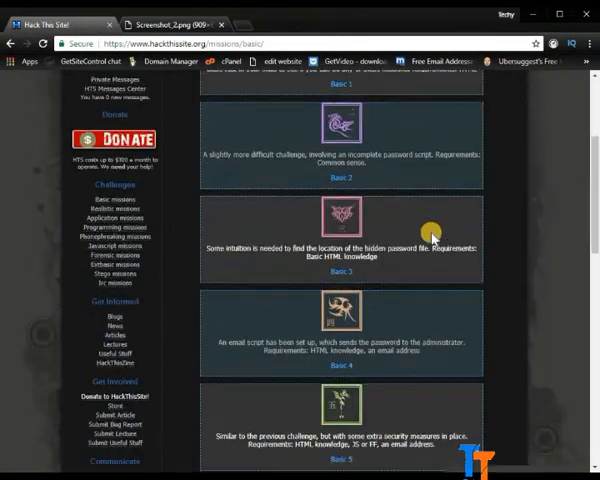
scroll(down, 3)
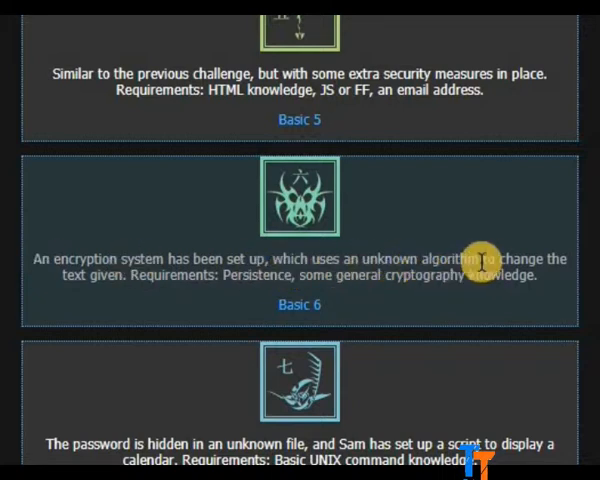
mouse_move(112, 278)
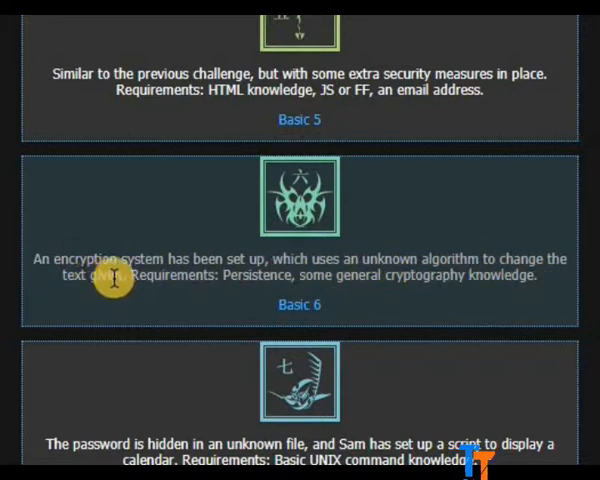
mouse_move(357, 278)
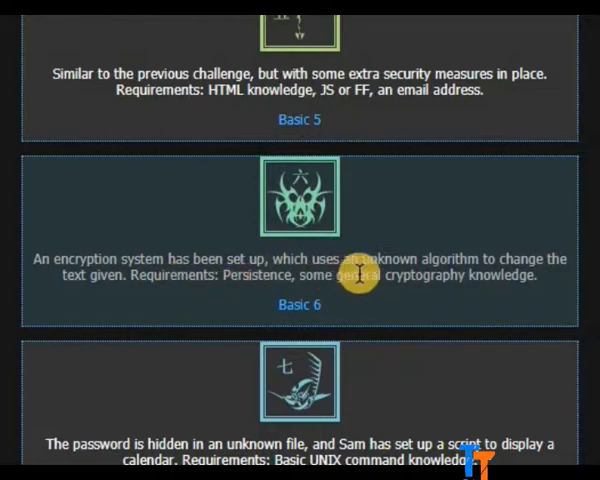
scroll(down, 3)
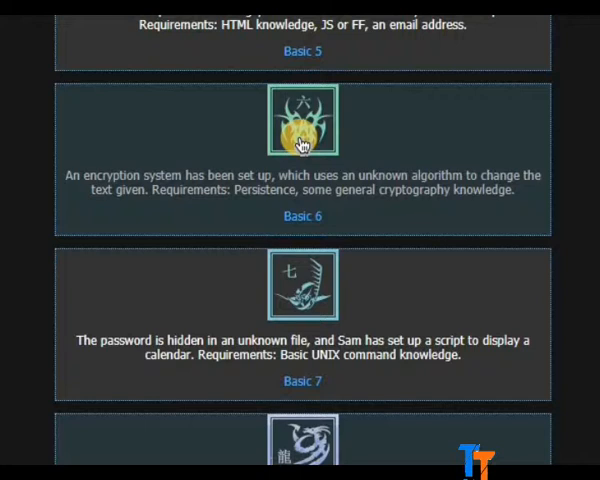
click(302, 120)
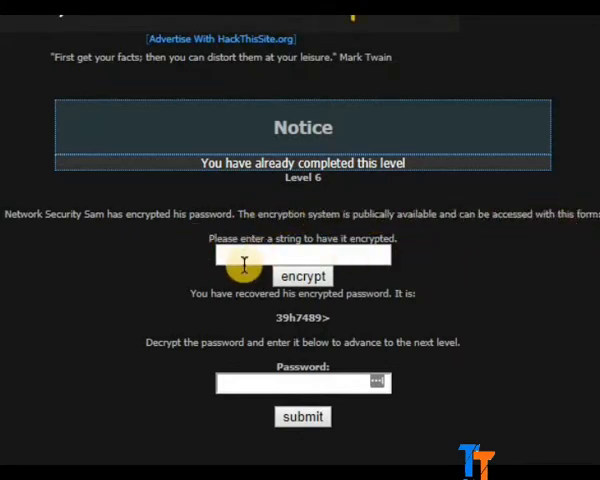
mouse_move(358, 294)
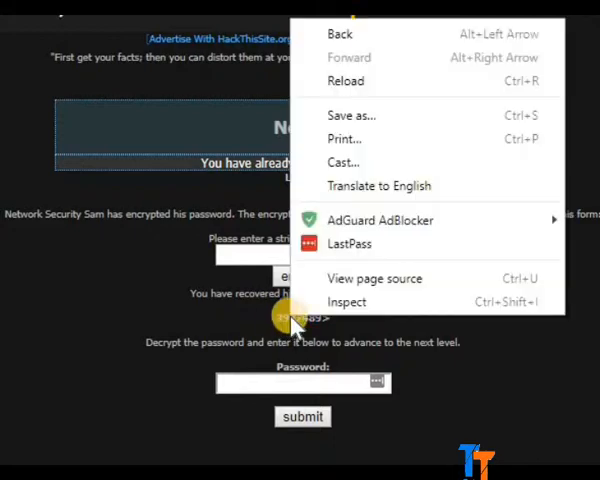
right_click(308, 317)
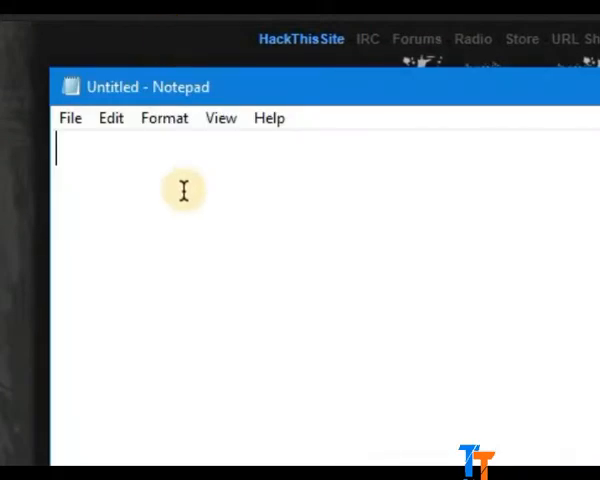
text(39h7489>)
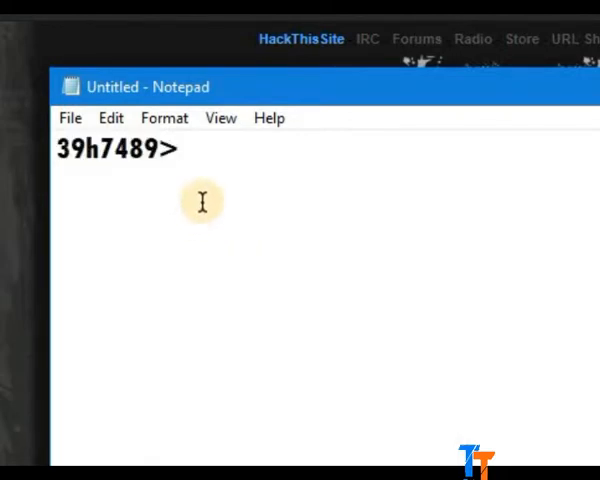
mouse_move(201, 201)
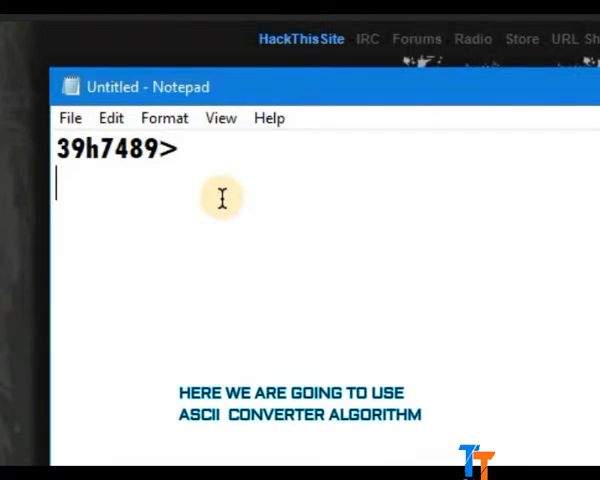
text(01)
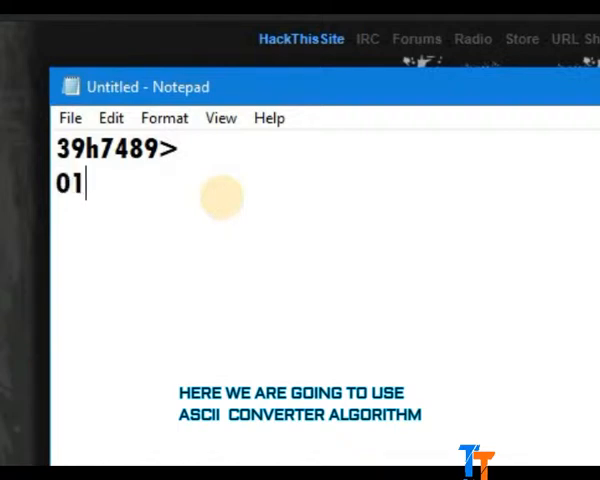
text(234567)
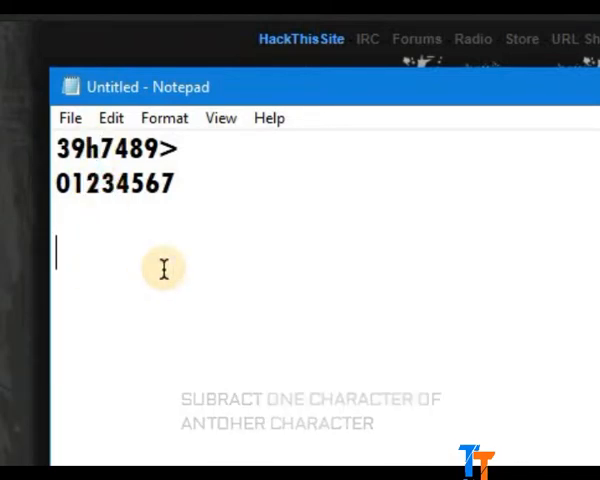
Step: Write the character-by-character decryption 3, 8, f, 4, 0, 3, 3 on a new line
text(3)
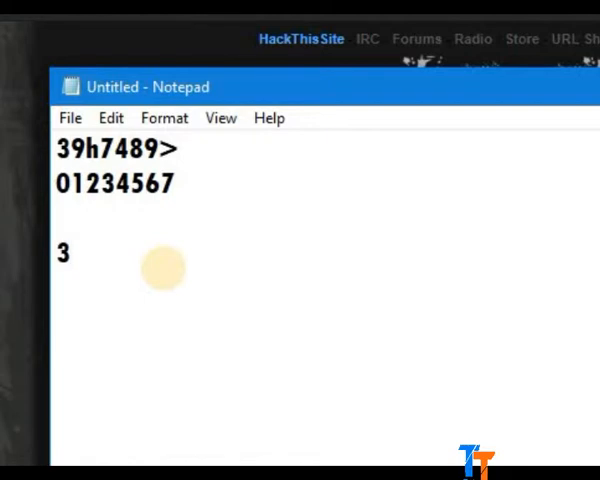
text(8)
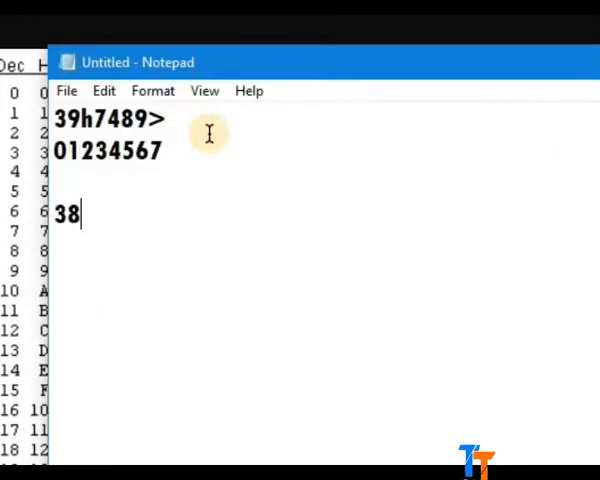
text(f)
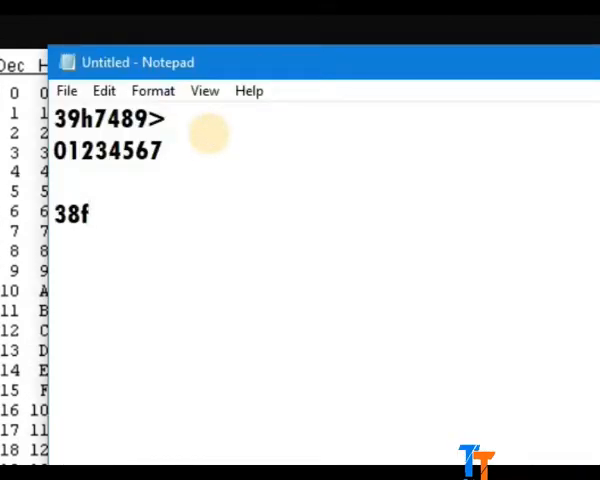
mouse_move(148, 218)
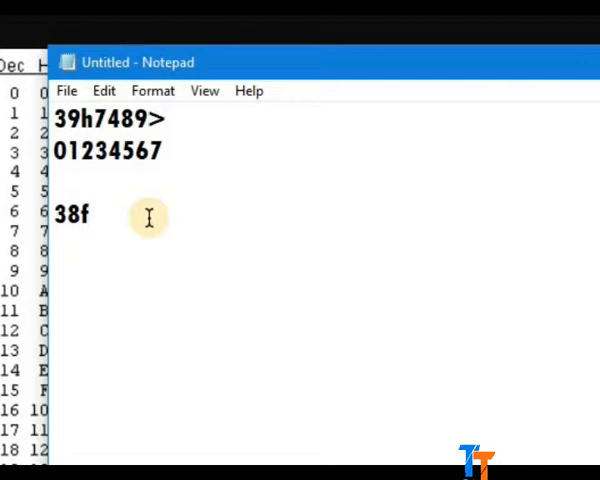
text(40)
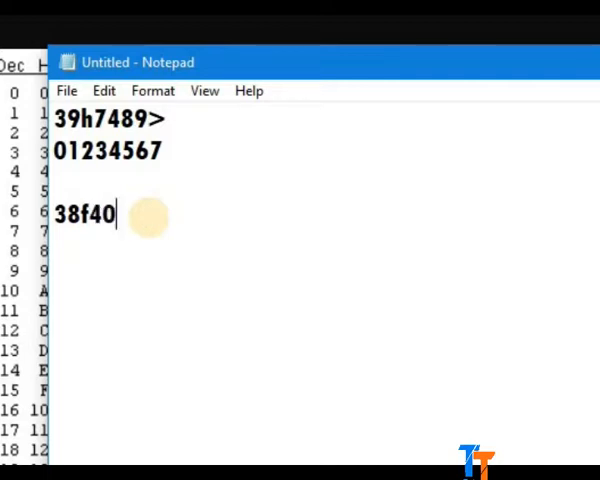
text(3)
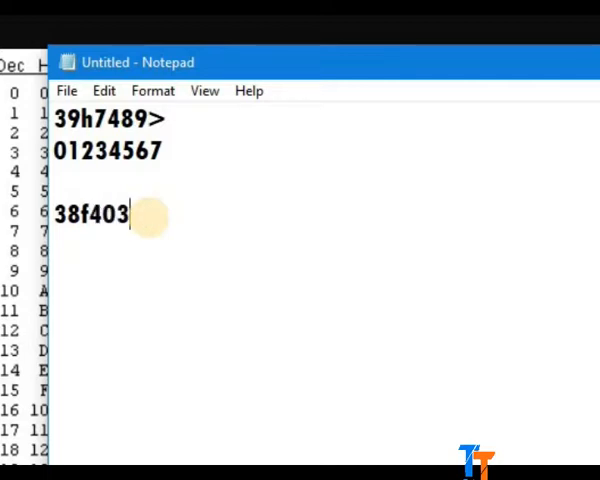
text(3)
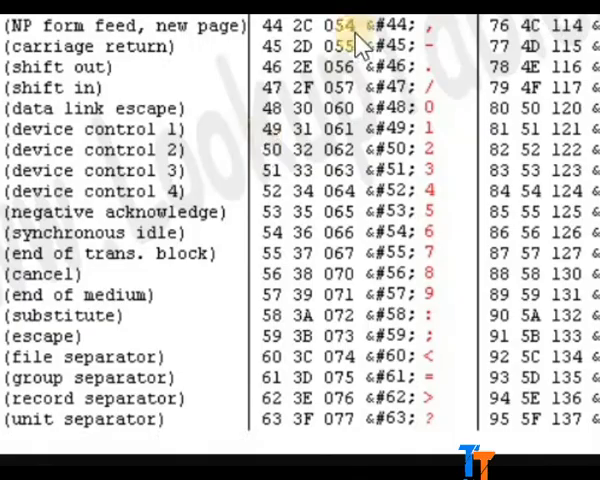
mouse_move(440, 410)
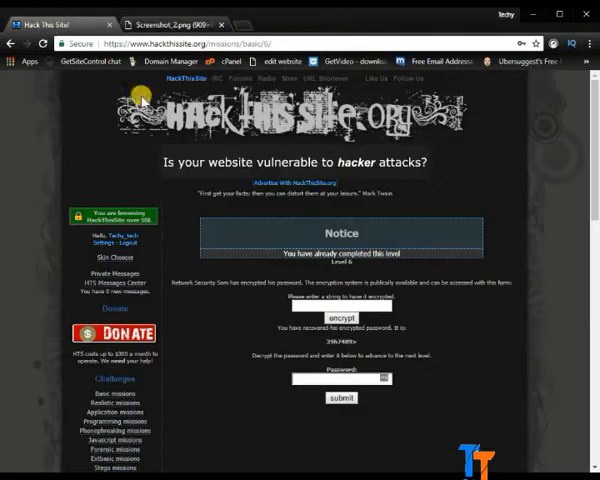
Step: Submit the decoded password and decline Google Smart Lock's save prompt
scroll(down, 3)
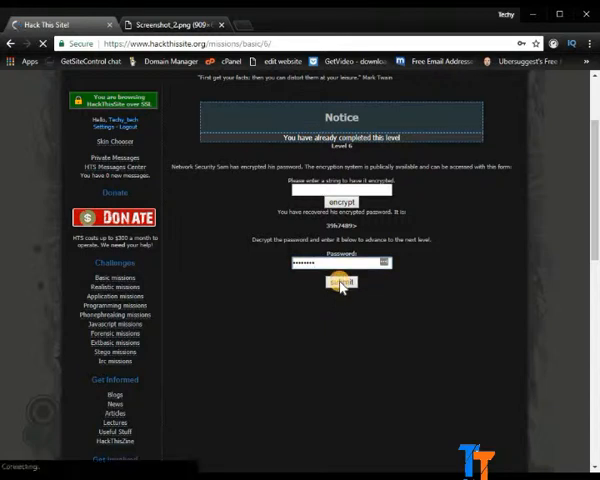
click(340, 282)
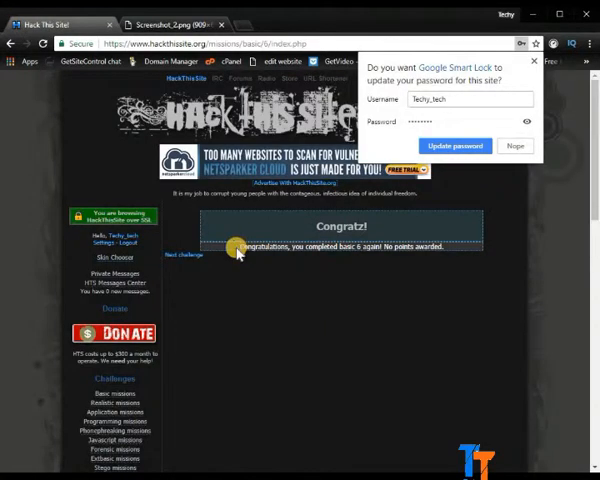
click(514, 146)
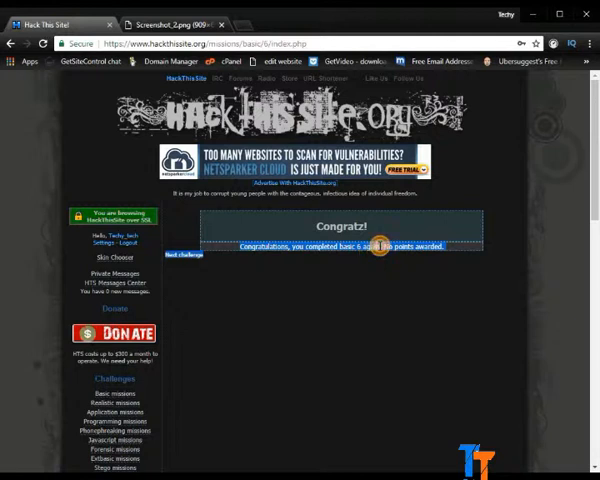